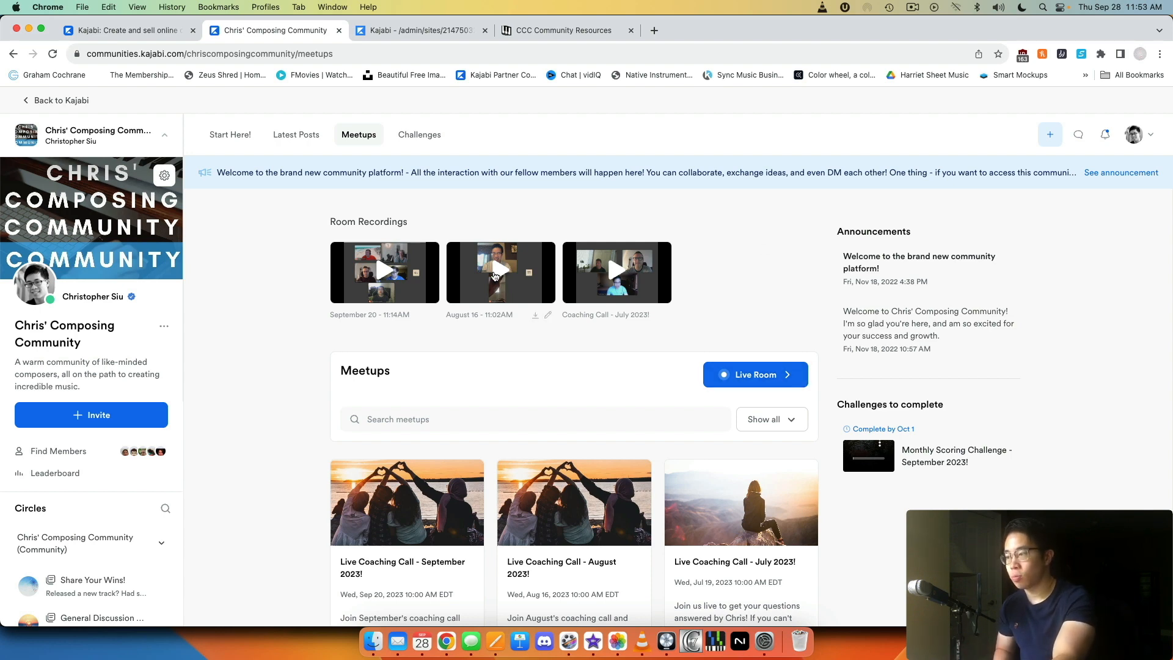
{"action": "mouse_move", "coordinate": [742, 272]}
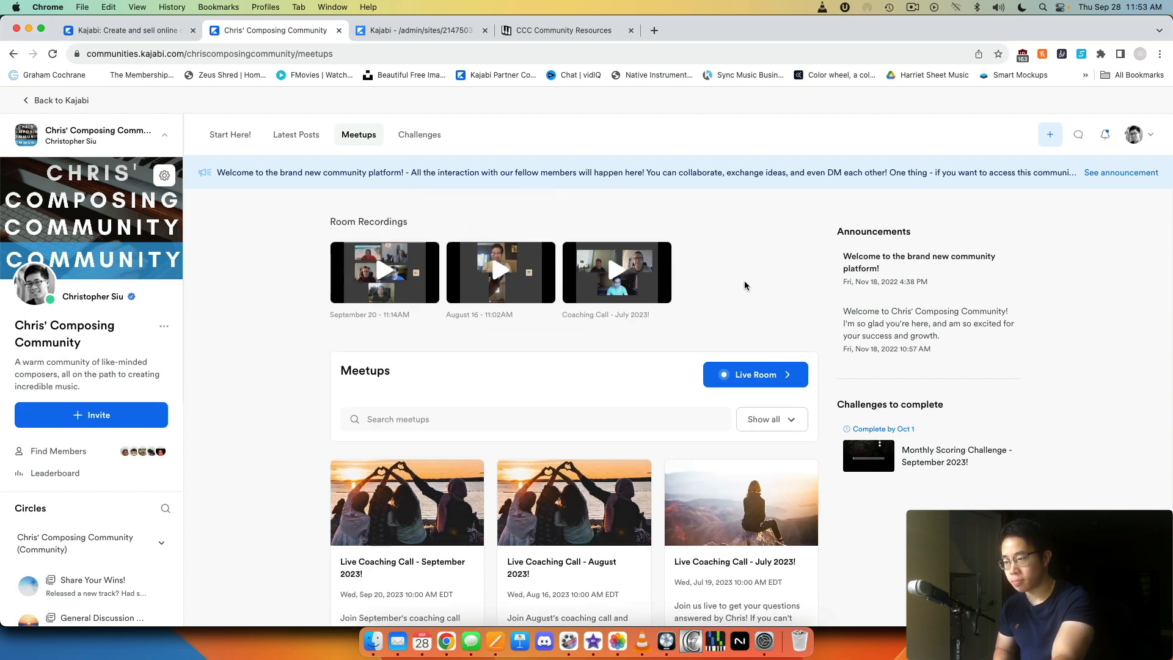
Step: Enter the Live Room, show the People list, raise a hand via Reactions, then request to leave
{"action": "scroll", "scroll_direction": "down", "scroll_amount": 3}
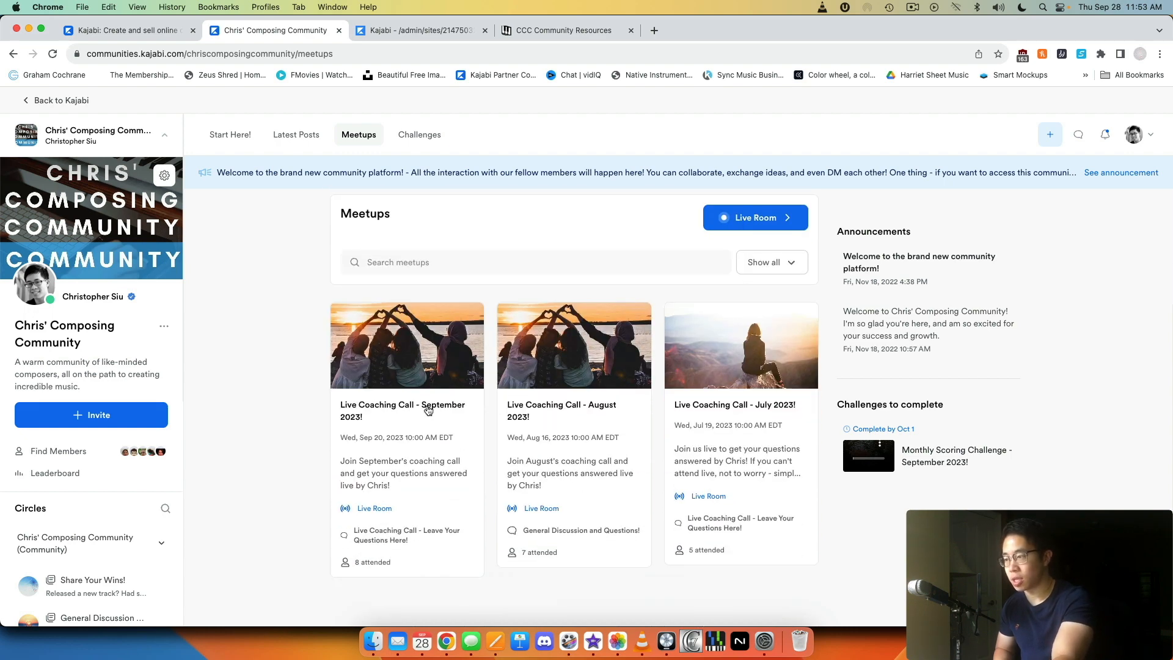
{"action": "mouse_move", "coordinate": [729, 380]}
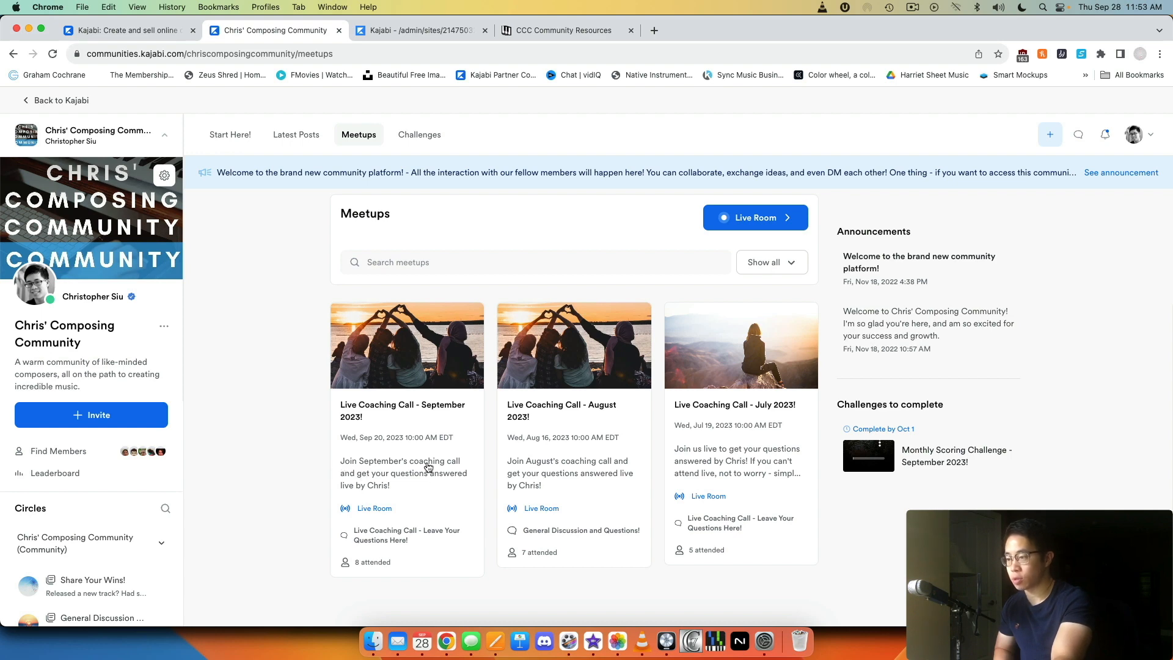
{"action": "mouse_move", "coordinate": [381, 486]}
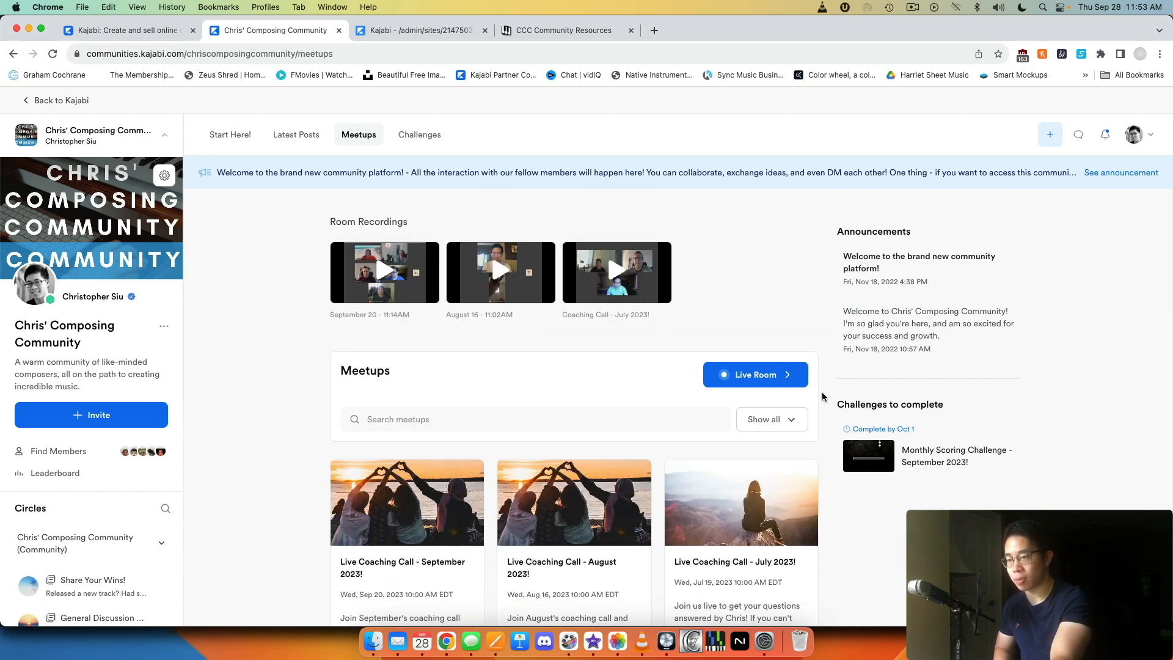
{"action": "left_click", "coordinate": [754, 374]}
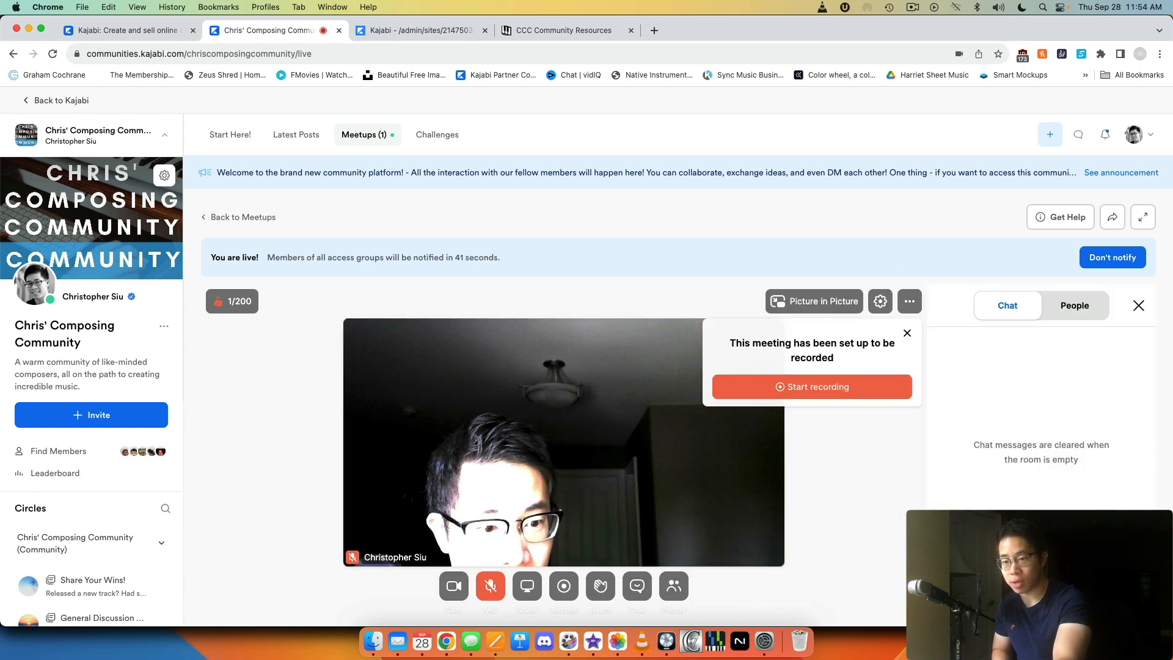
{"action": "left_click", "coordinate": [672, 586]}
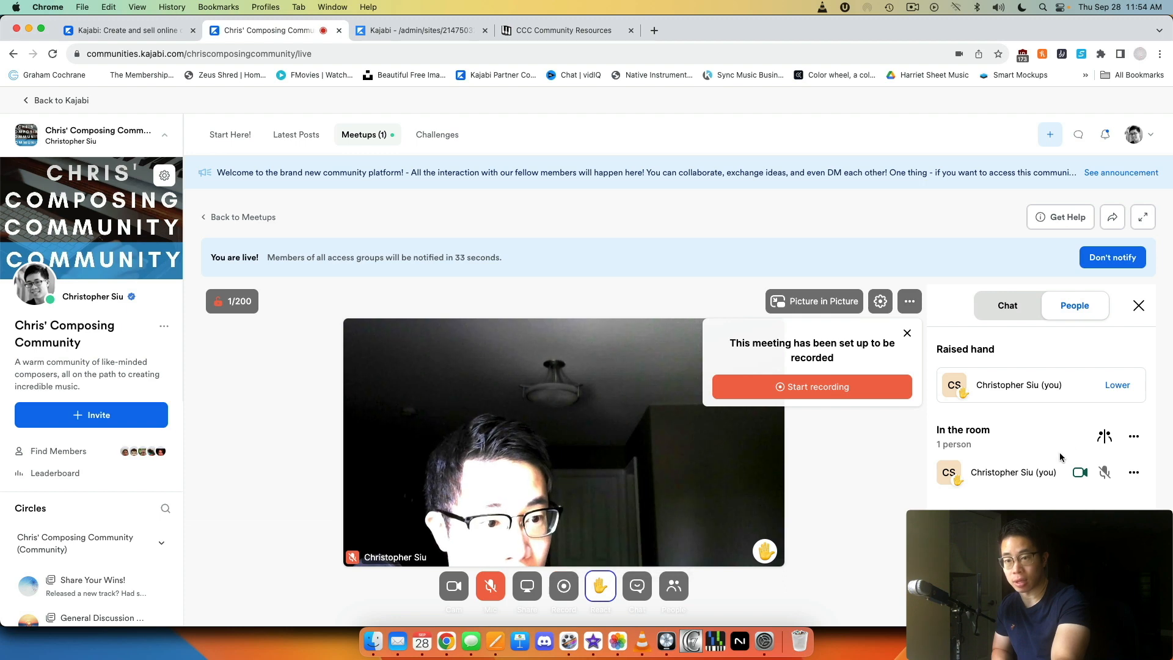
{"action": "left_click", "coordinate": [600, 586]}
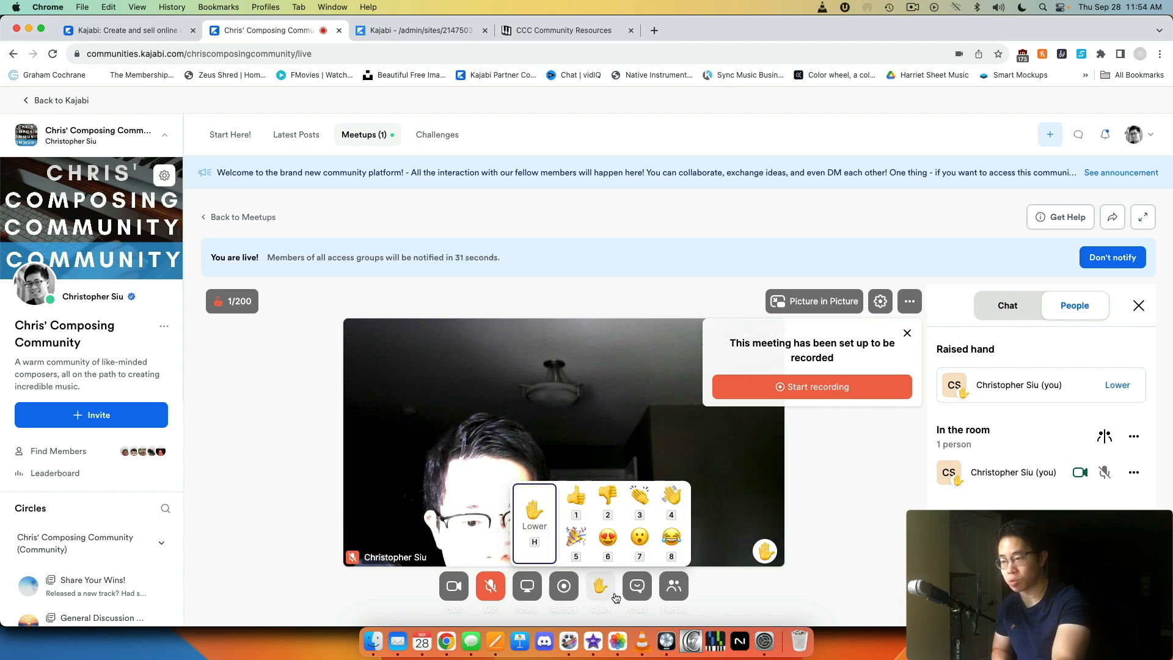
{"action": "left_click", "coordinate": [490, 586]}
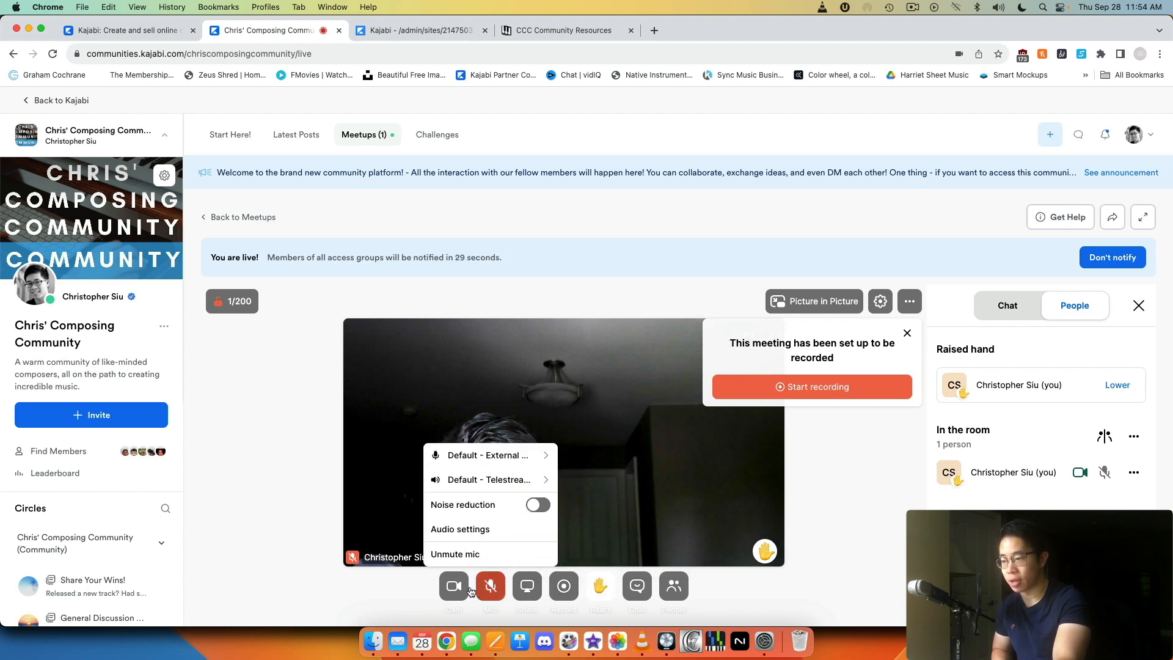
{"action": "left_click", "coordinate": [453, 586]}
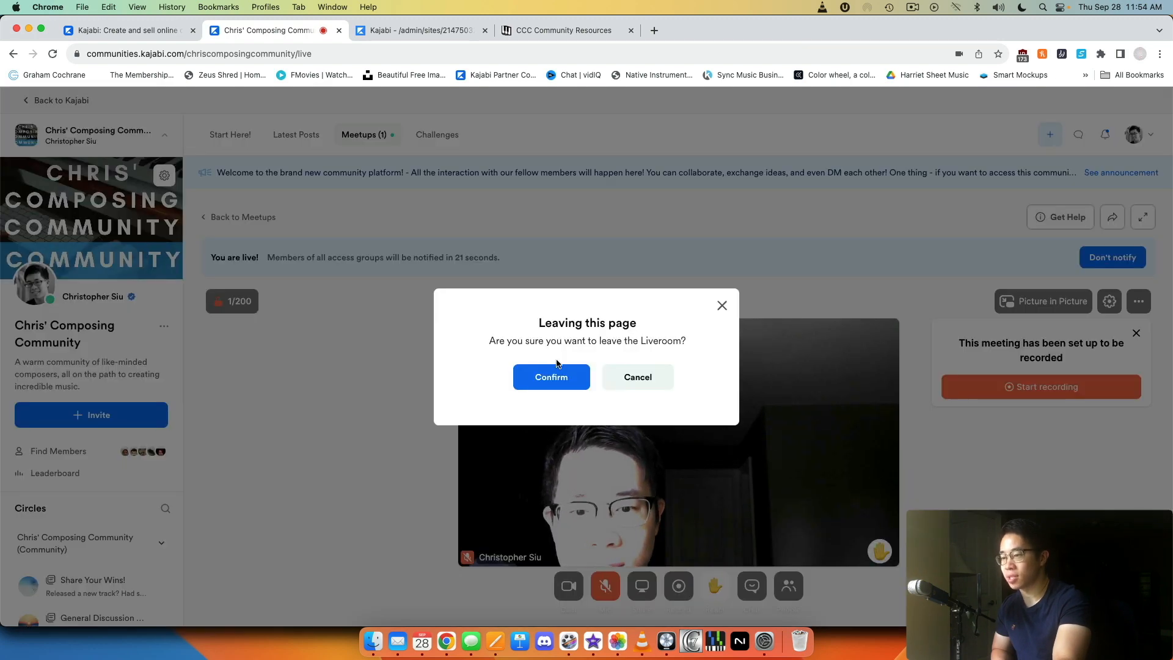
Step: Confirm leaving the Live Room in the Leaving this page dialog
{"action": "left_click", "coordinate": [550, 376]}
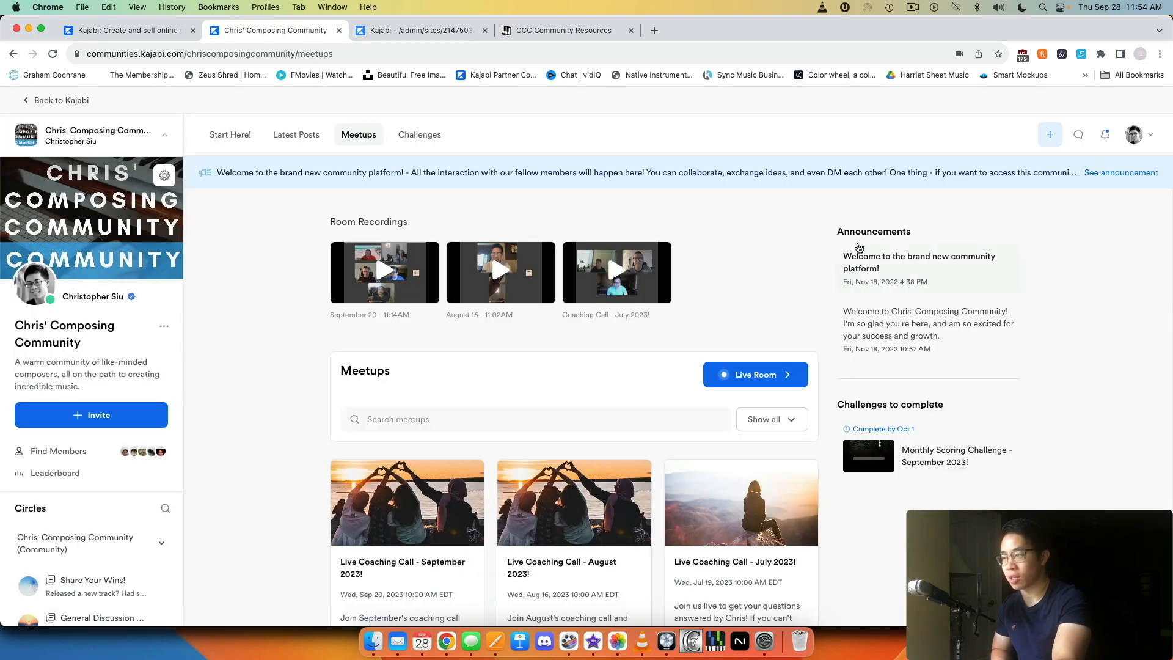
{"action": "mouse_move", "coordinate": [733, 268]}
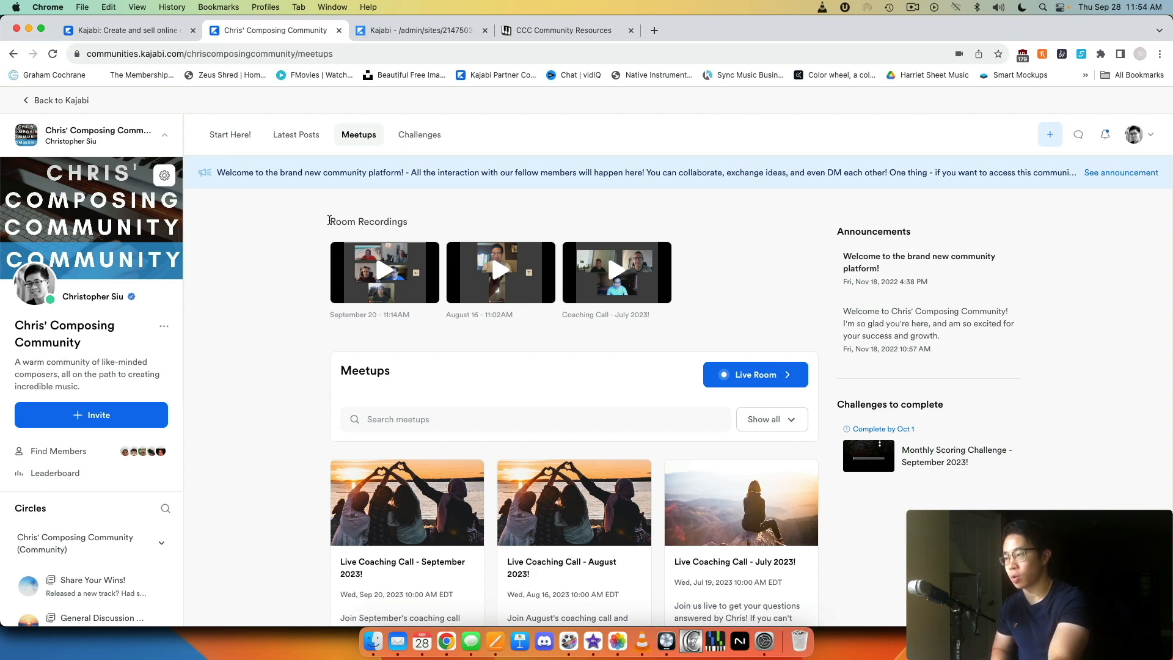
{"action": "mouse_move", "coordinate": [457, 267]}
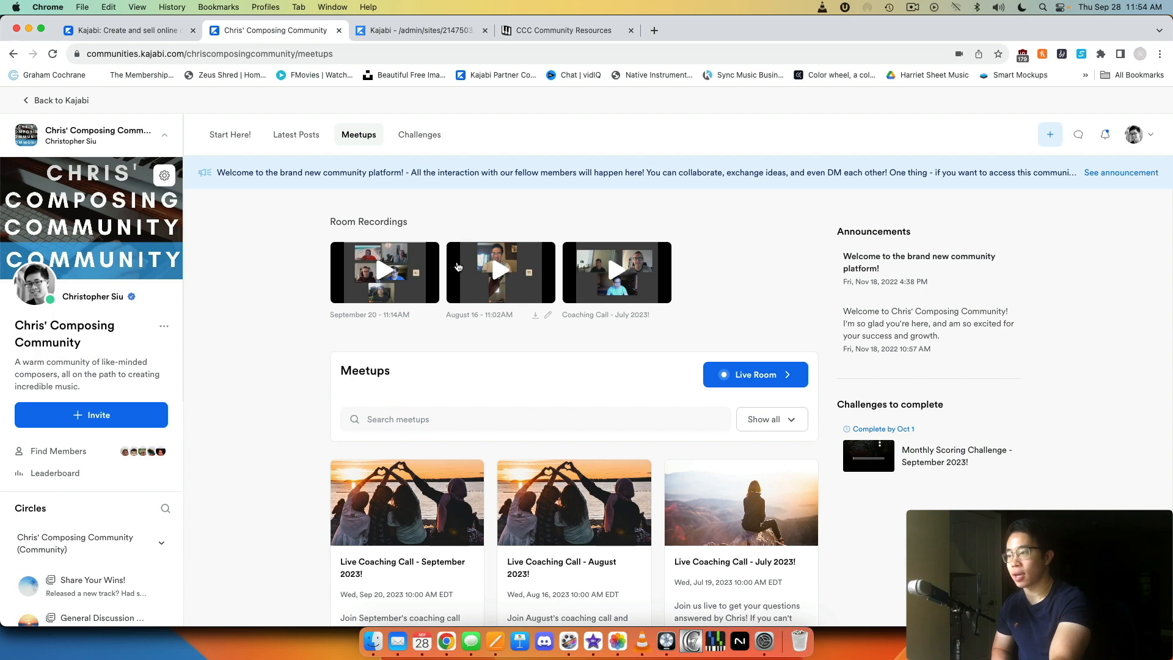
{"action": "mouse_move", "coordinate": [384, 271]}
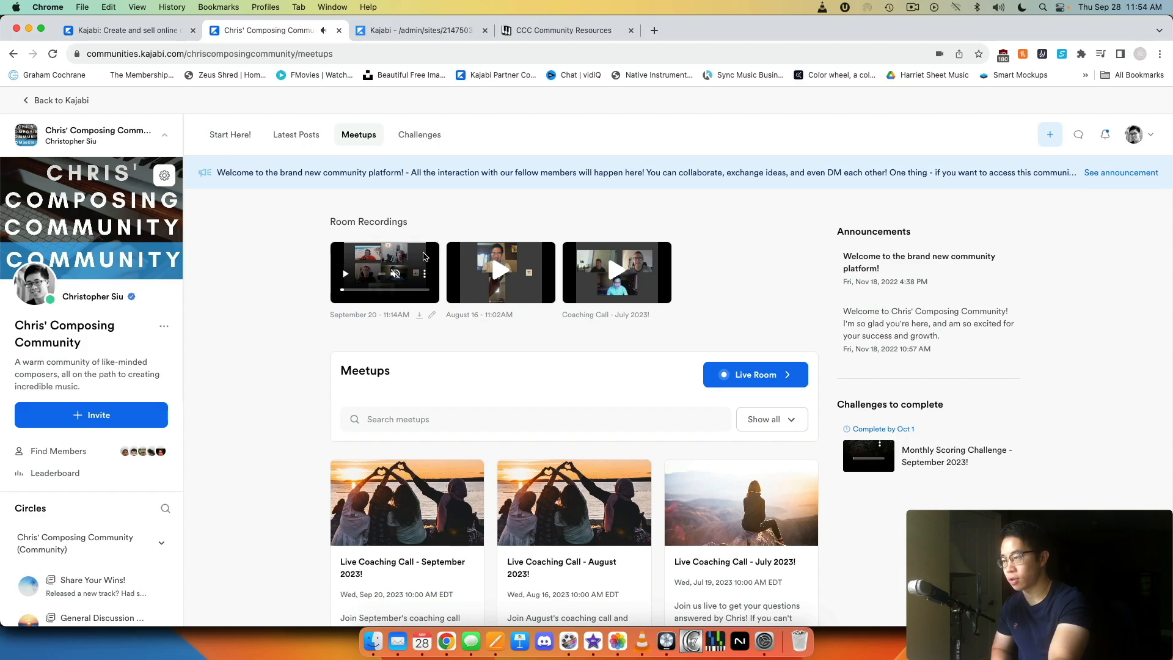
Step: Play the September 20 recording full screen, jump to 59:41, and pause
{"action": "left_click", "coordinate": [384, 272]}
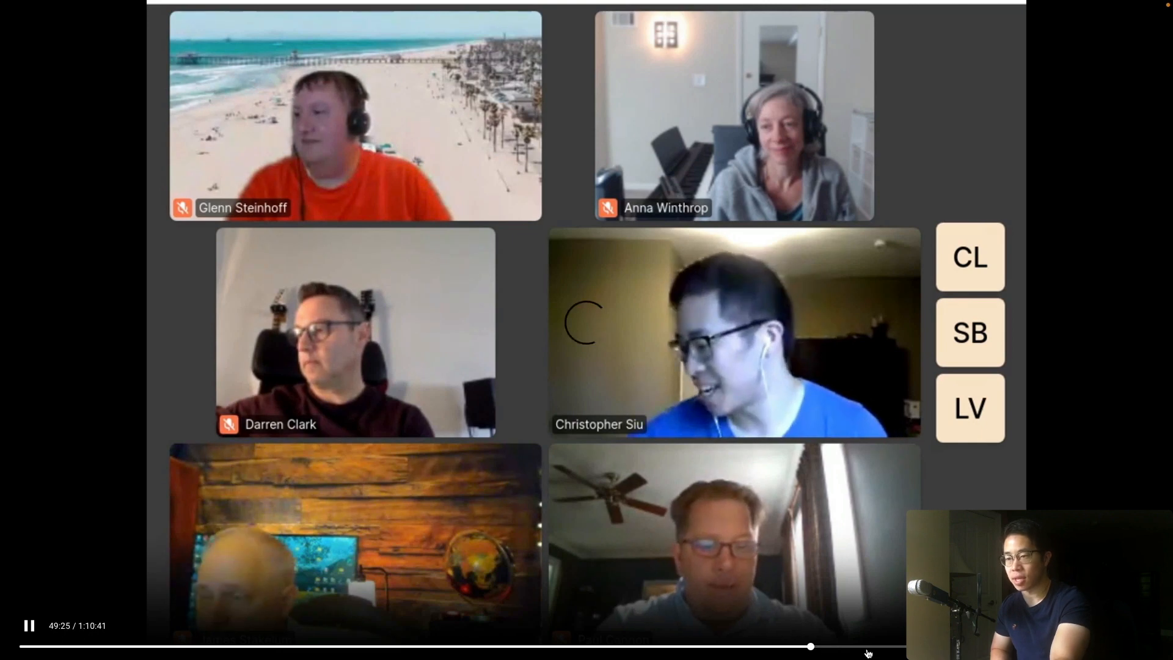
{"action": "left_click", "coordinate": [810, 645]}
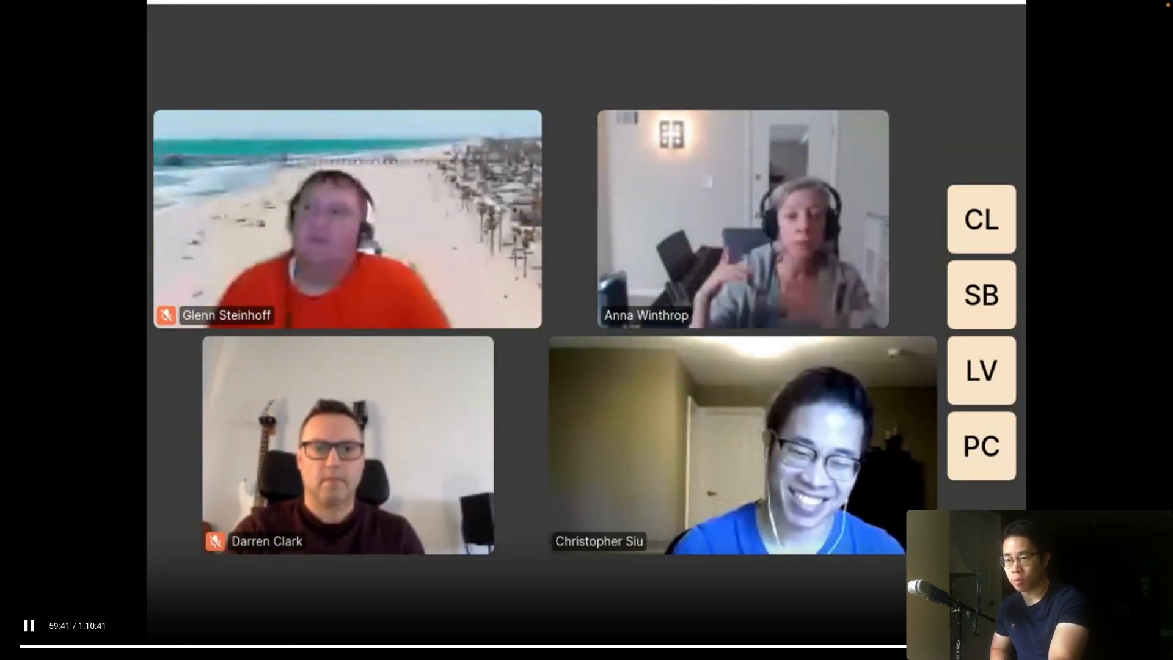
{"action": "left_click", "coordinate": [29, 625]}
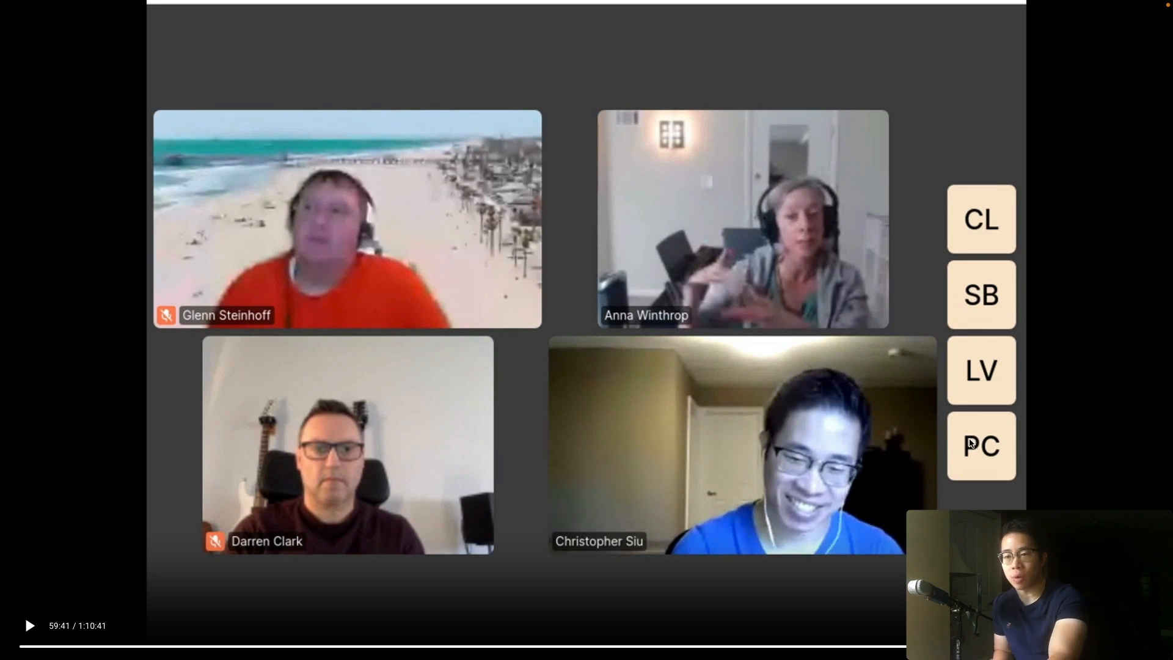